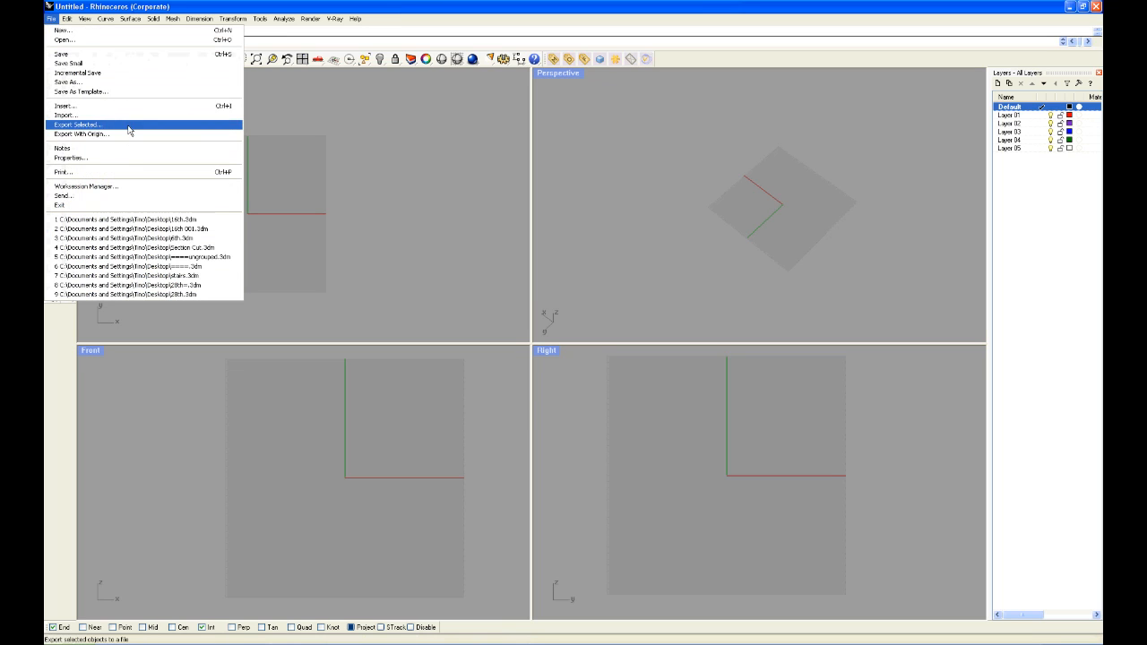
# Import the Squares PDF, keeping its original millimetre units.
pyautogui.click(65, 115)
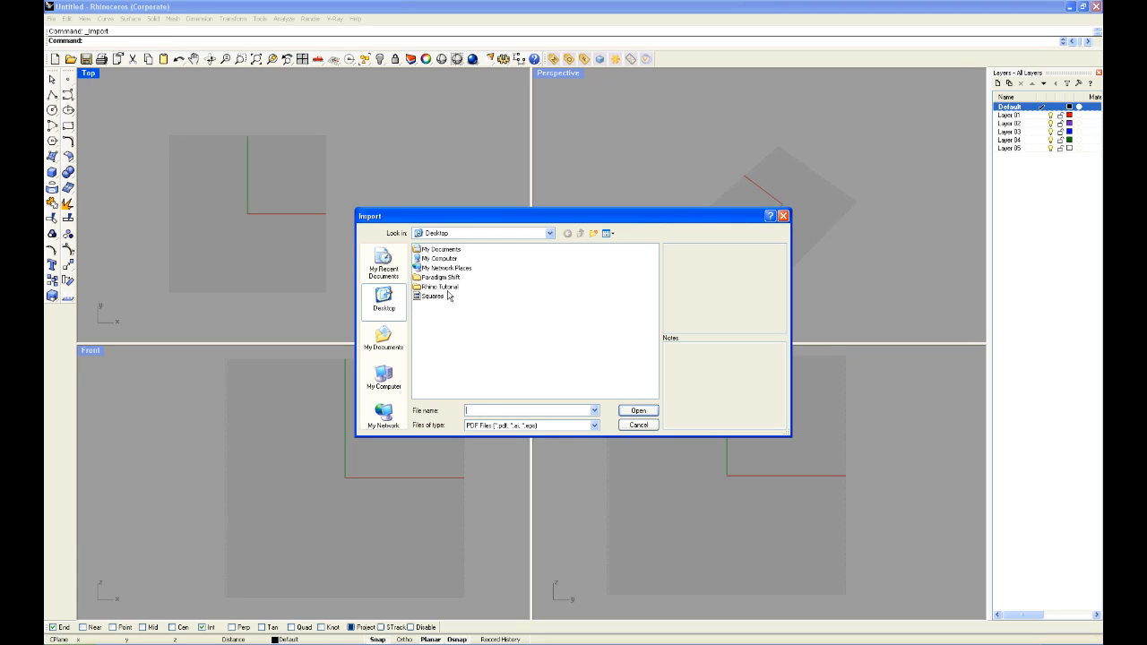
pyautogui.click(433, 296)
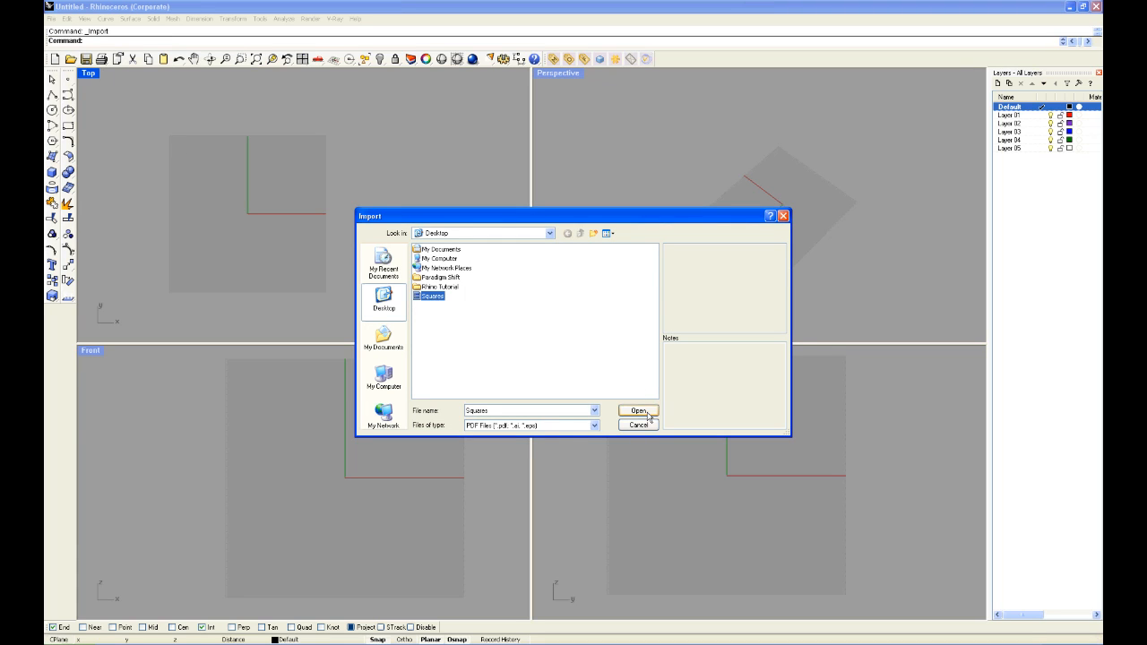
pyautogui.click(638, 411)
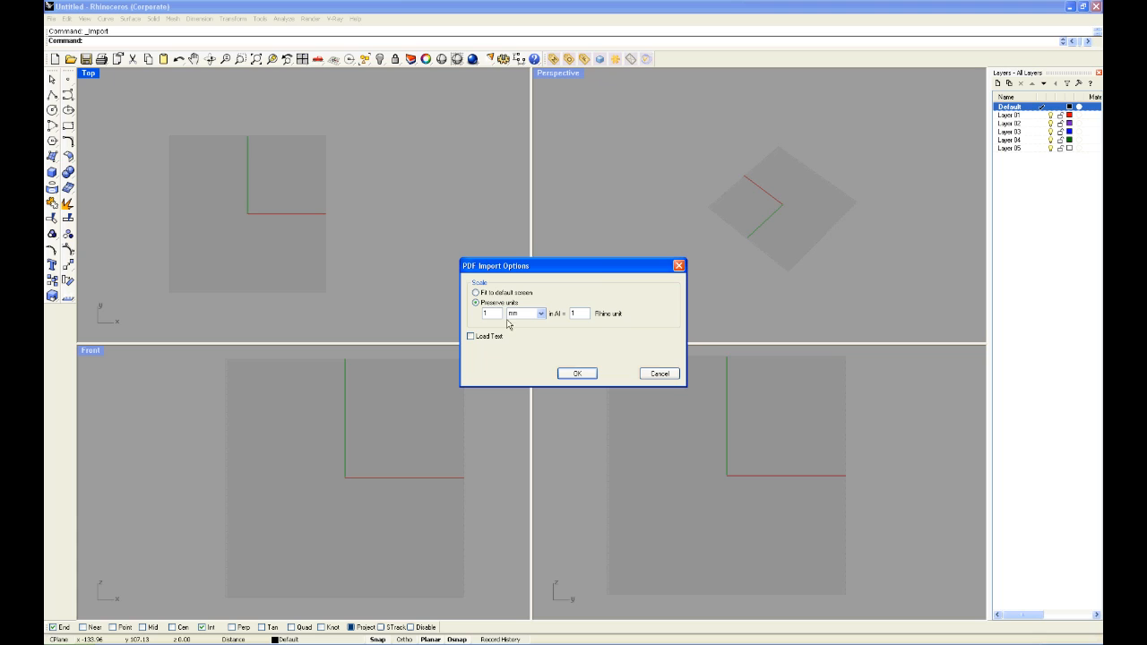
pyautogui.moveTo(516, 366)
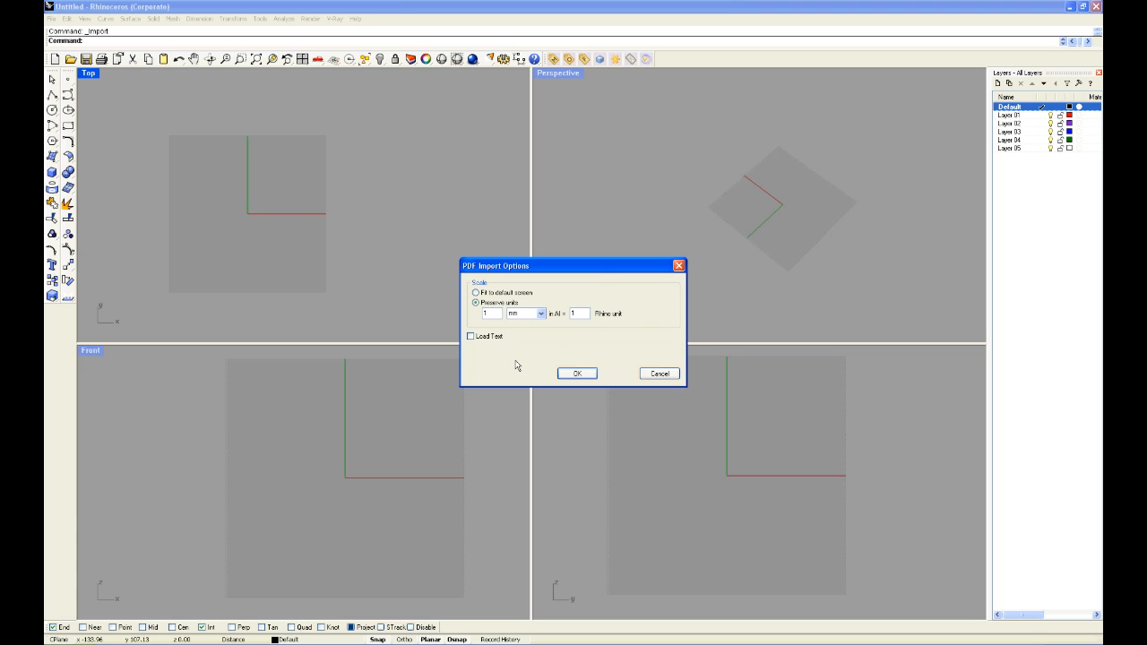
pyautogui.moveTo(599, 362)
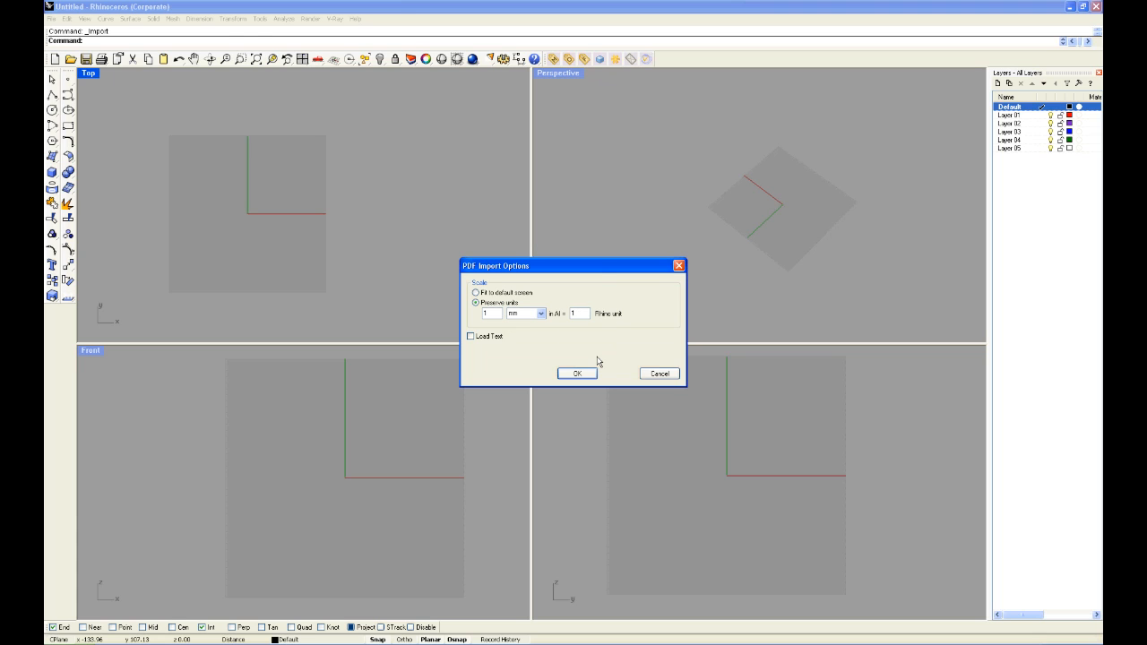
pyautogui.click(576, 373)
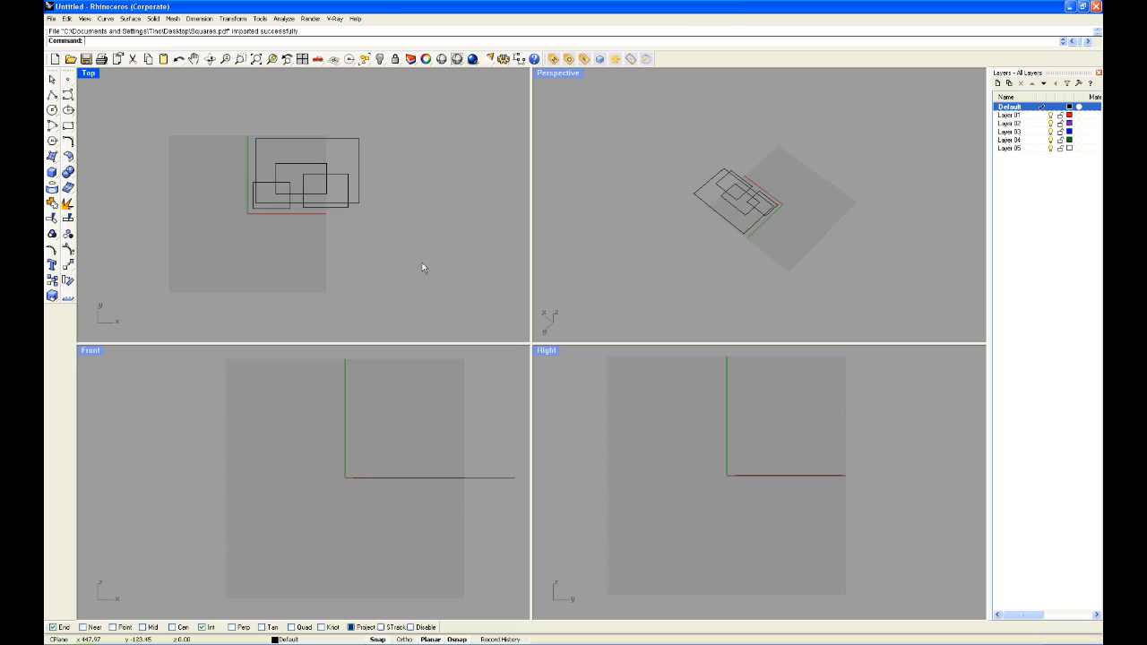
pyautogui.moveTo(277, 112)
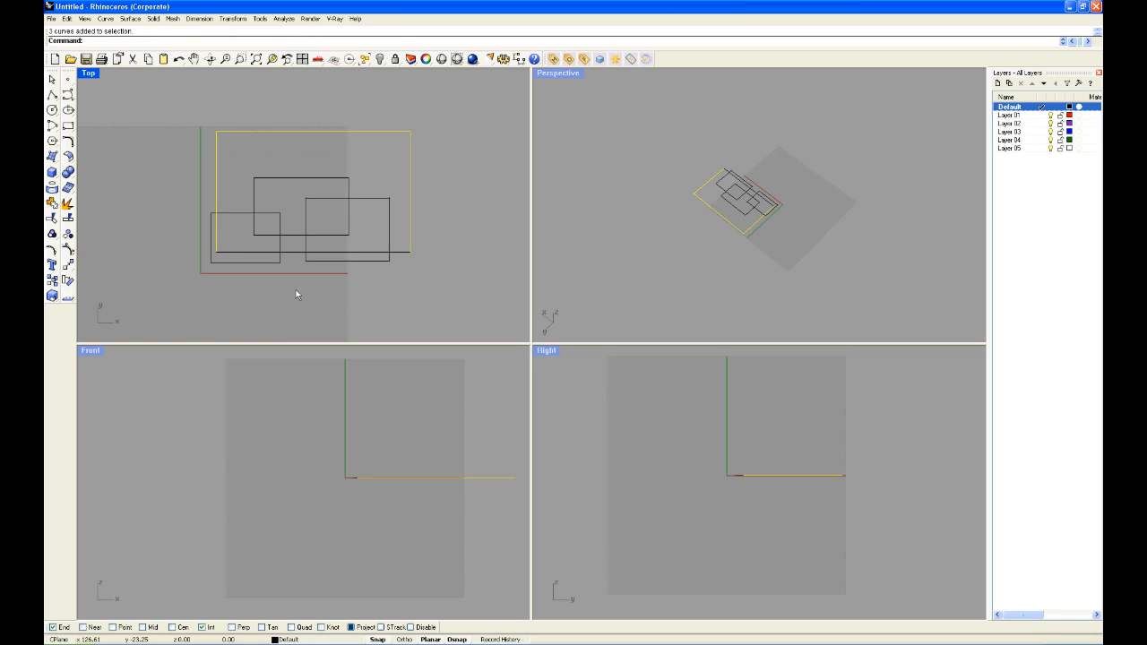
# Join the outer rectangle's four curves into a single closed curve.
pyautogui.write('Join')
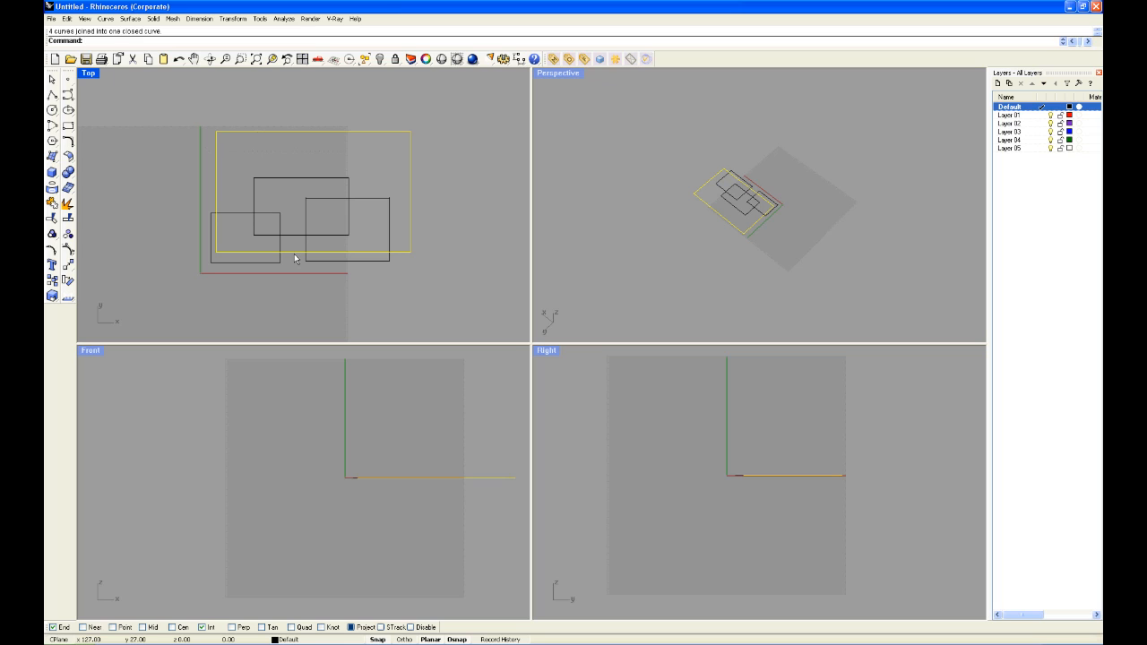
pyautogui.write('Extrude')
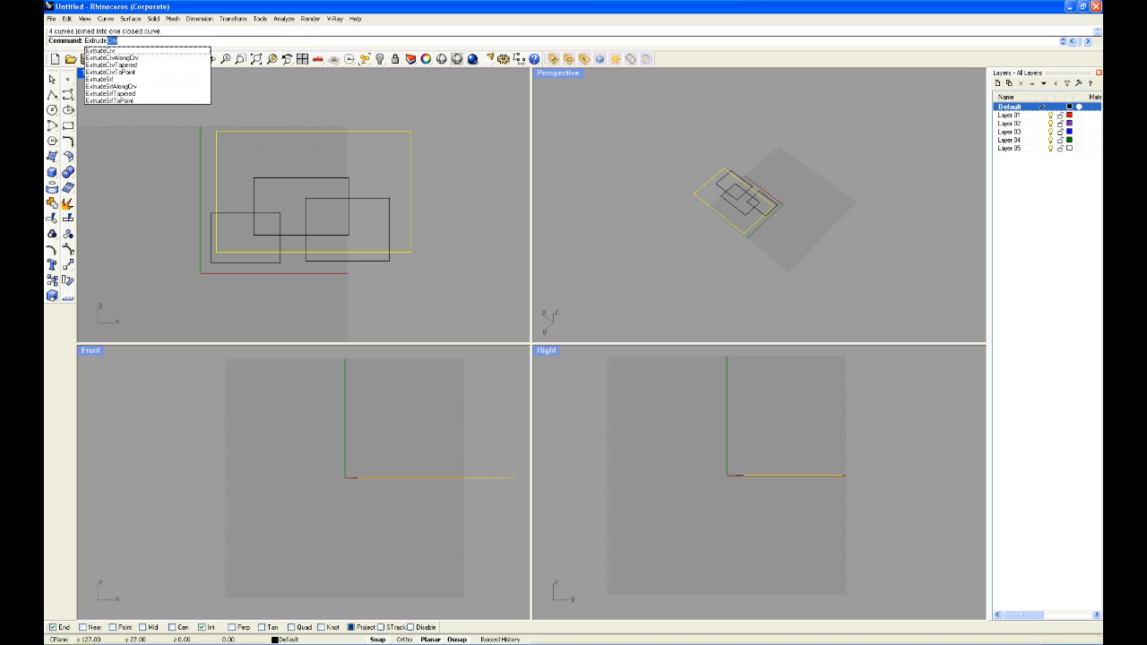
# Extrude the rectangle curves into boxes of varying heights, then select all masses in Perspective.
pyautogui.click(100, 50)
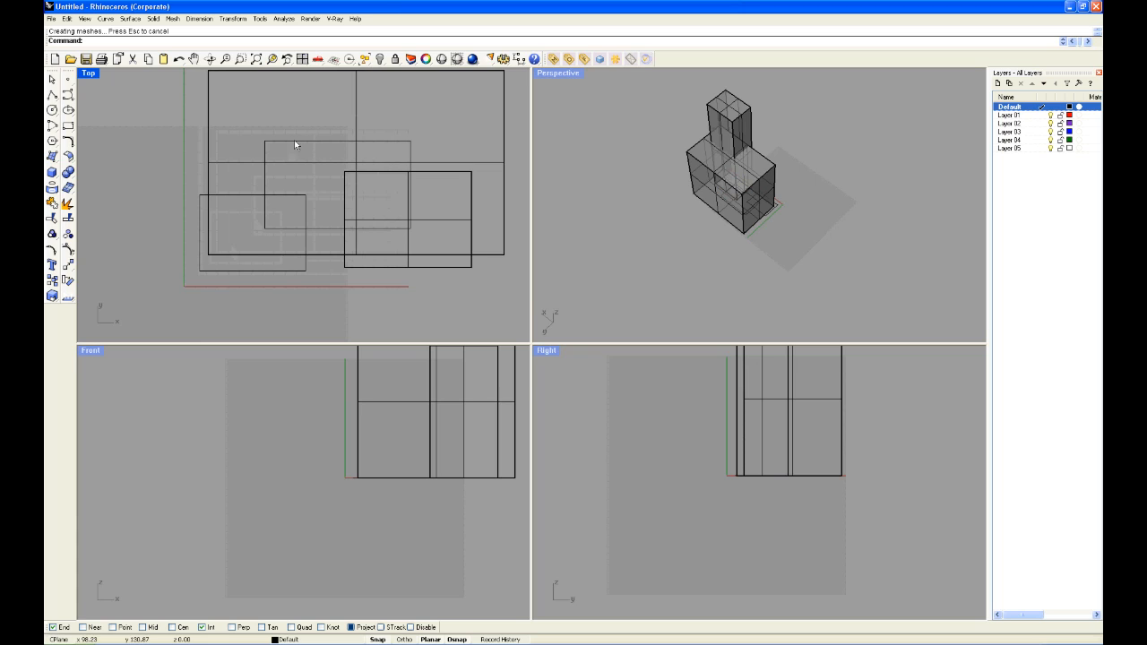
pyautogui.click(394, 162)
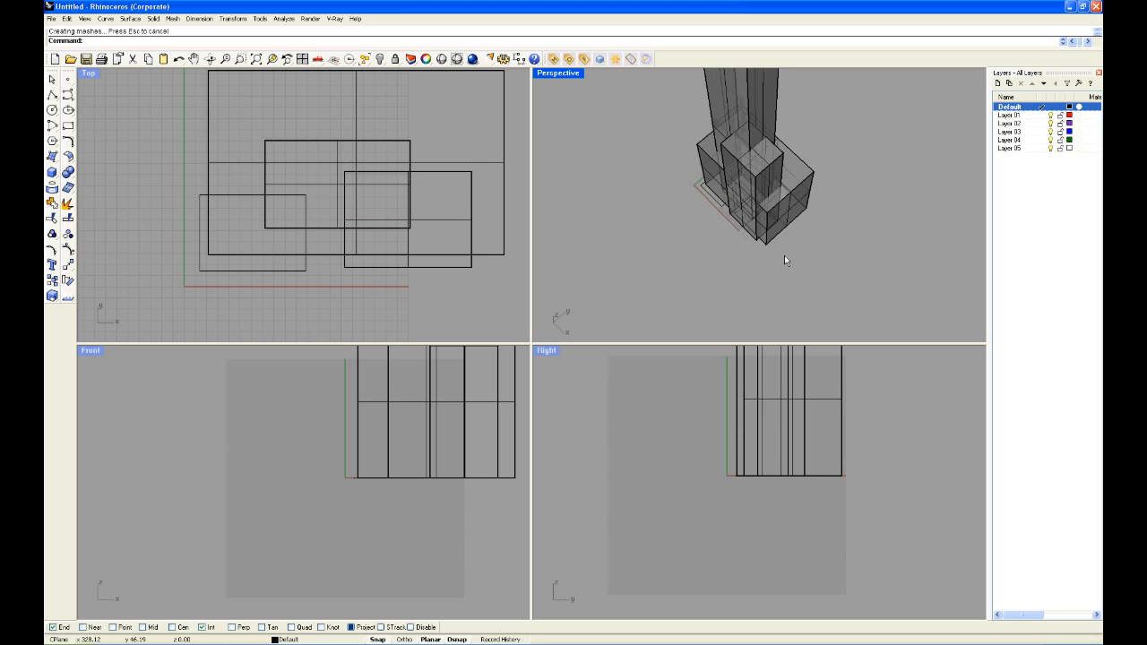
pyautogui.moveTo(784, 260); pyautogui.dragTo(802, 255)
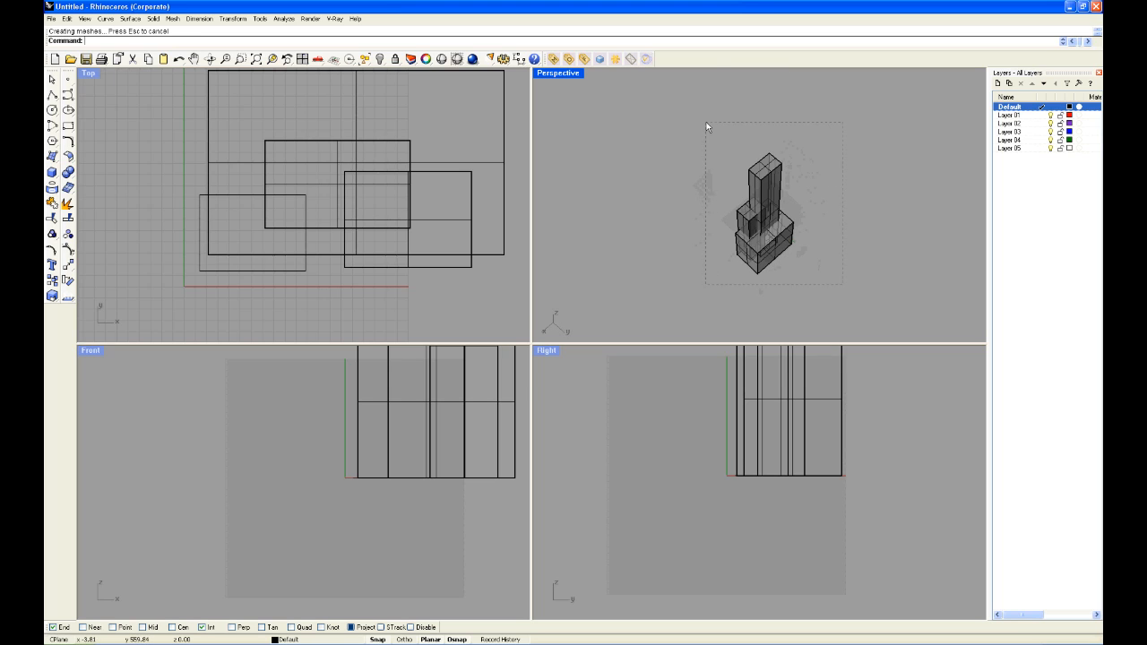
# Delete all the box masses and curves, then start the BackgroundBitmap command.
pyautogui.press('Delete')
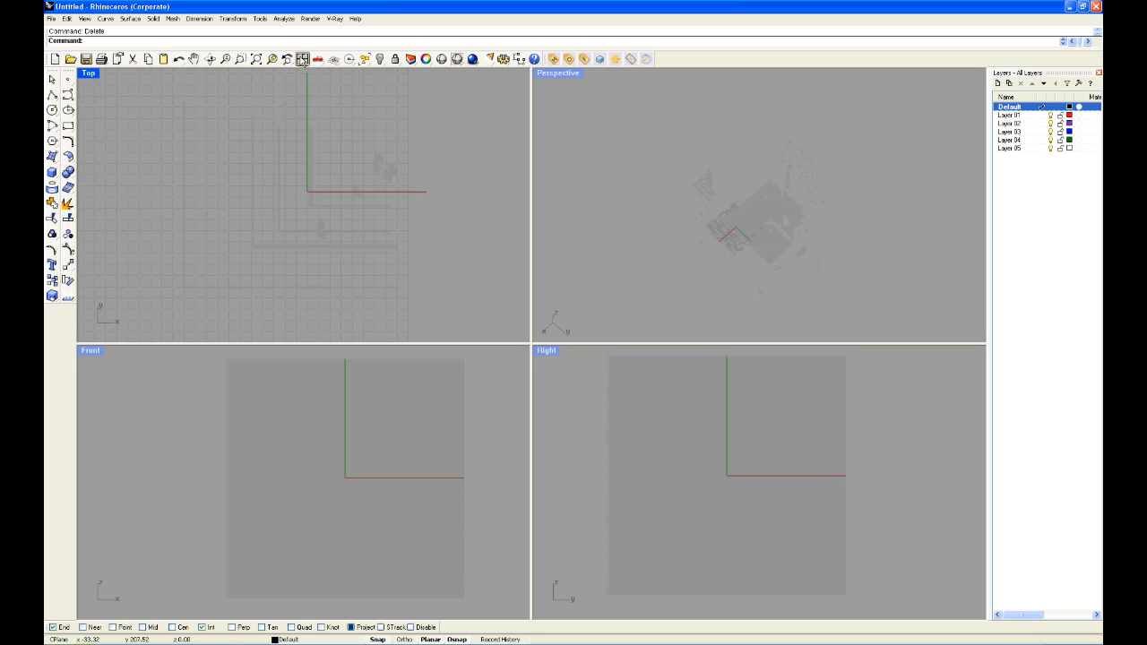
pyautogui.click(303, 59)
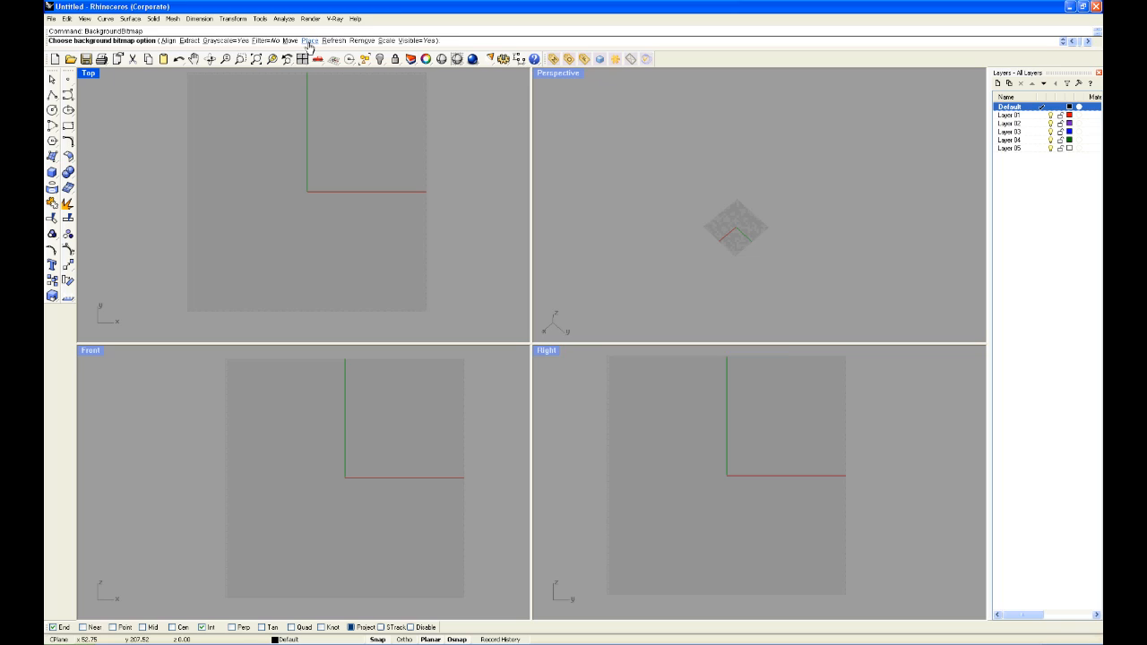
# Place the Square JPEG as a background bitmap in the Top viewport.
pyautogui.click(310, 40)
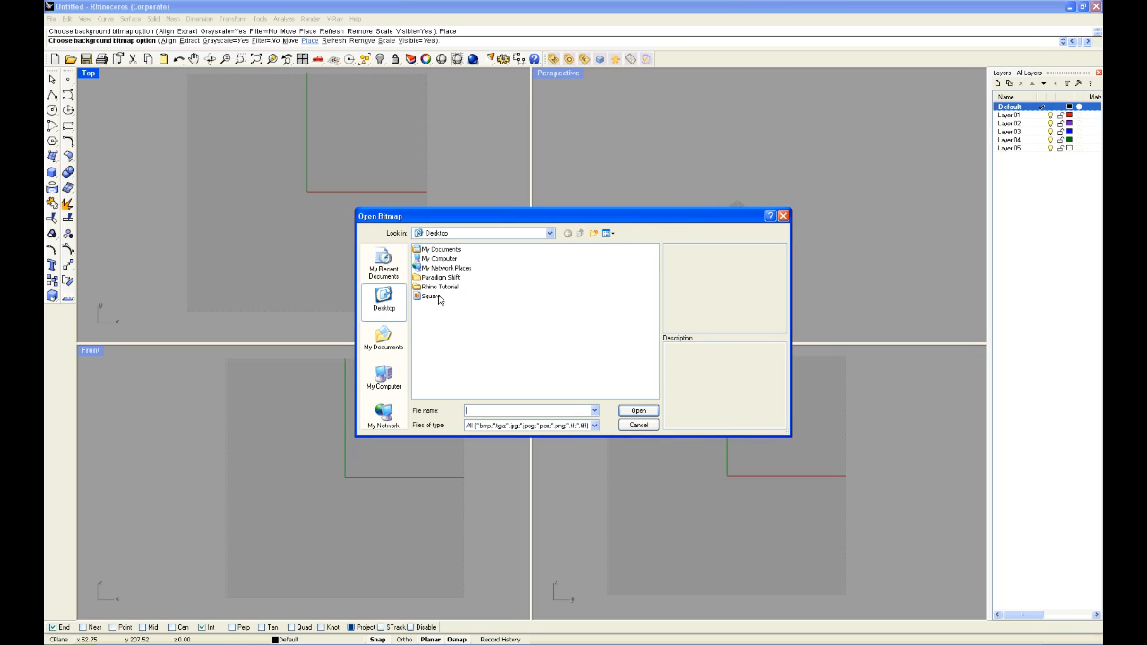
pyautogui.click(433, 296)
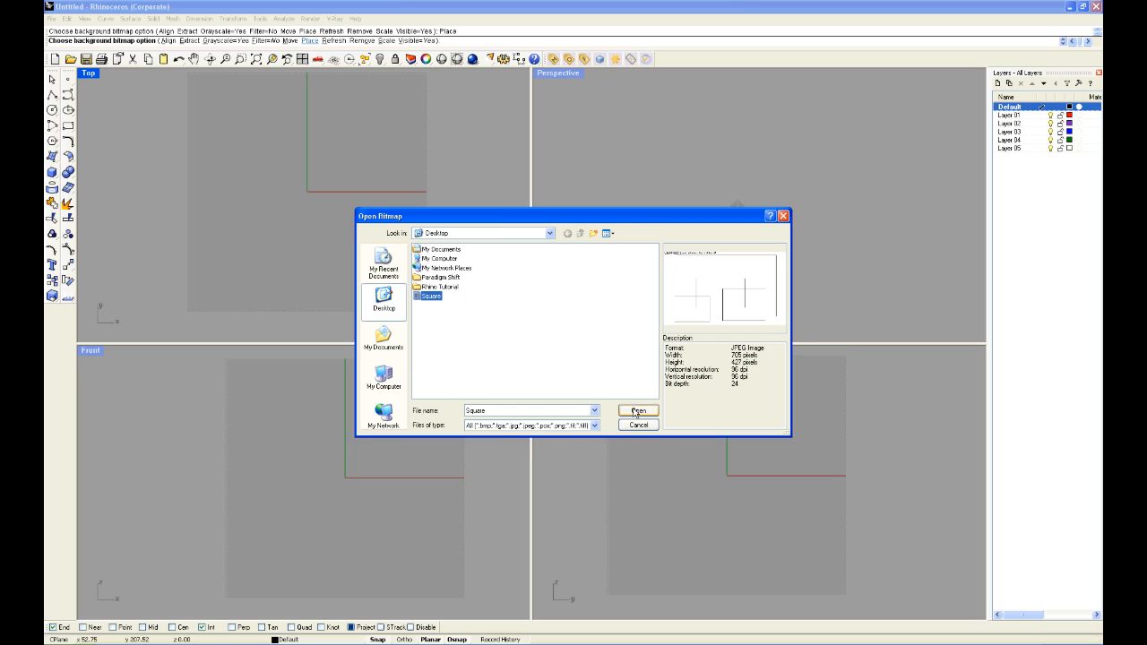
pyautogui.click(638, 411)
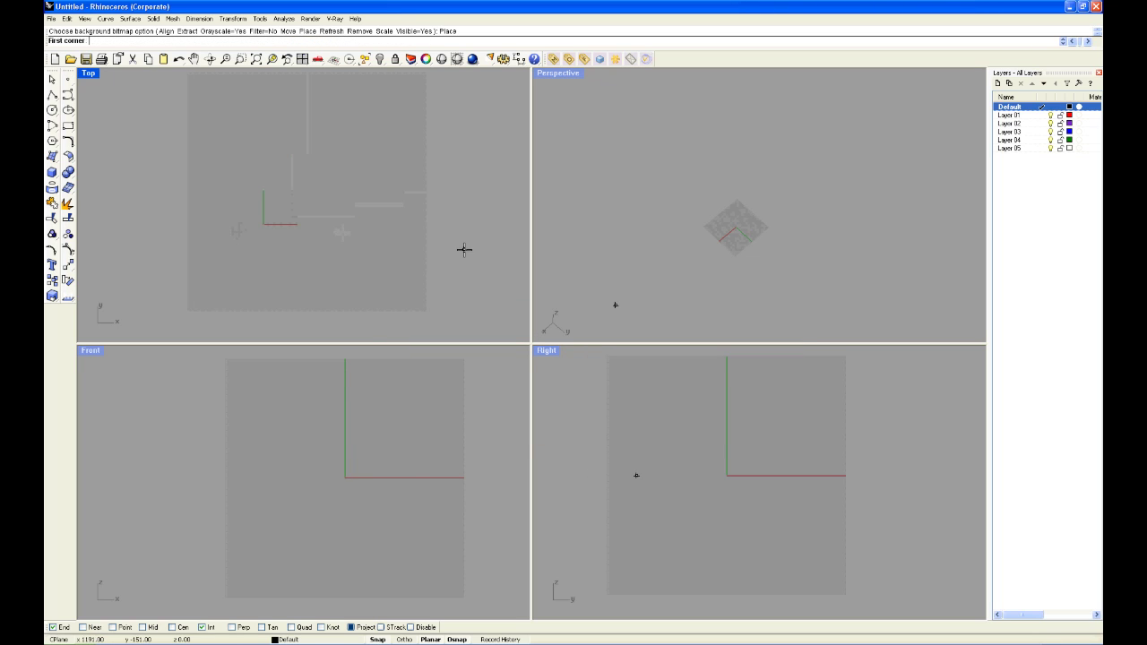
pyautogui.click(267, 186)
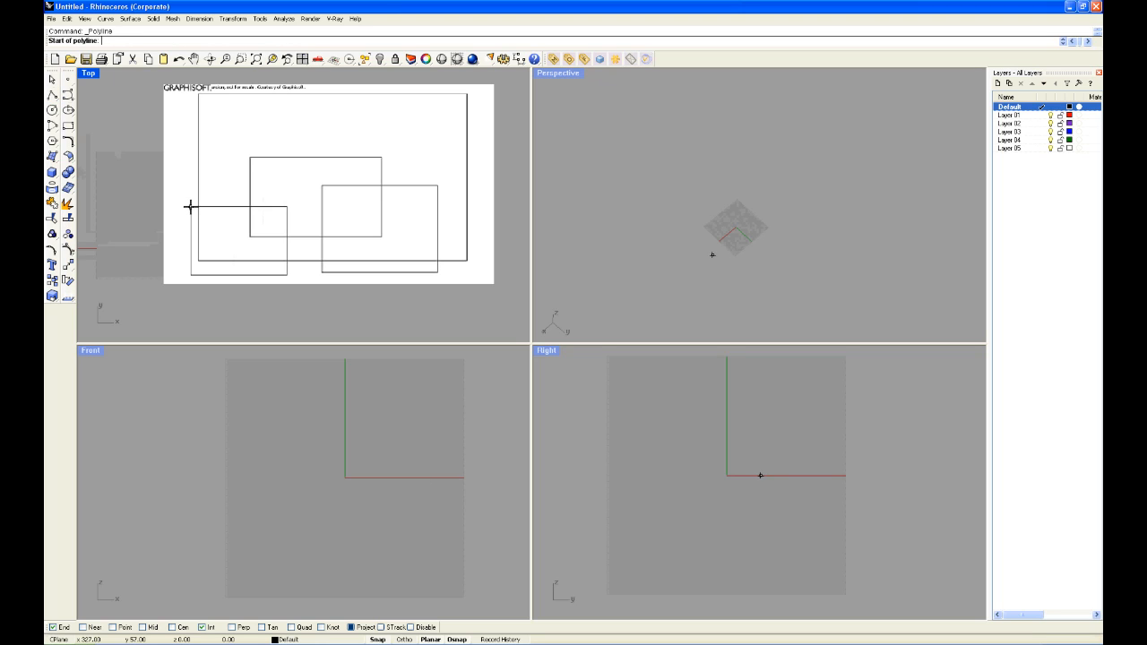
# Trace the image's lower-left rectangle corners with a closed polyline.
pyautogui.click(190, 207)
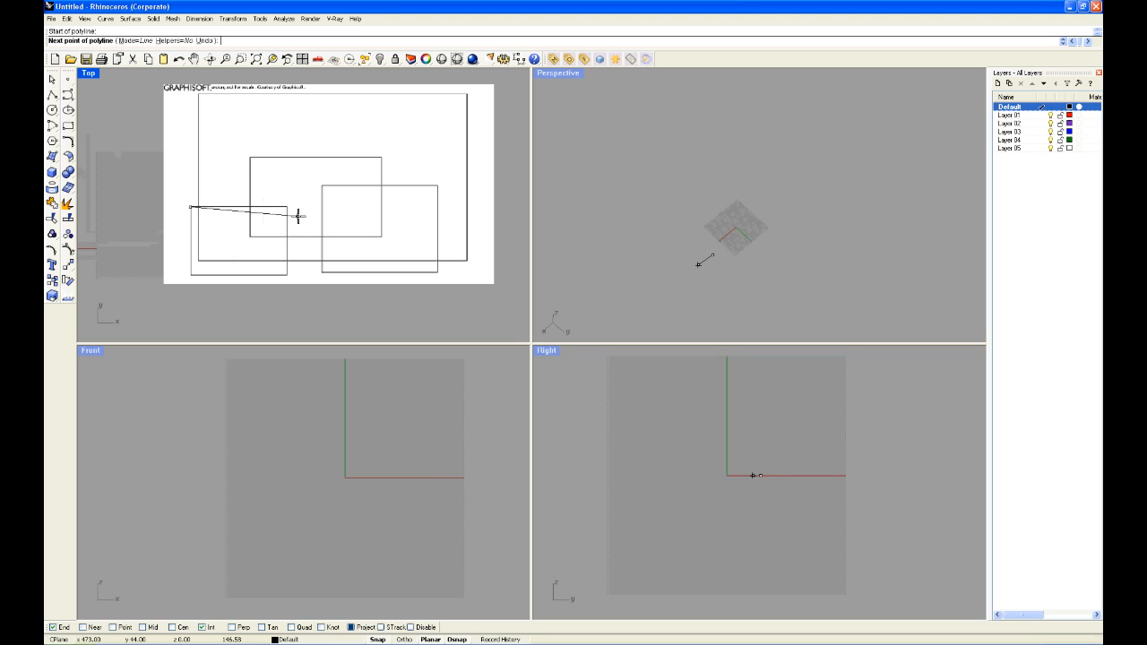
pyautogui.click(288, 218)
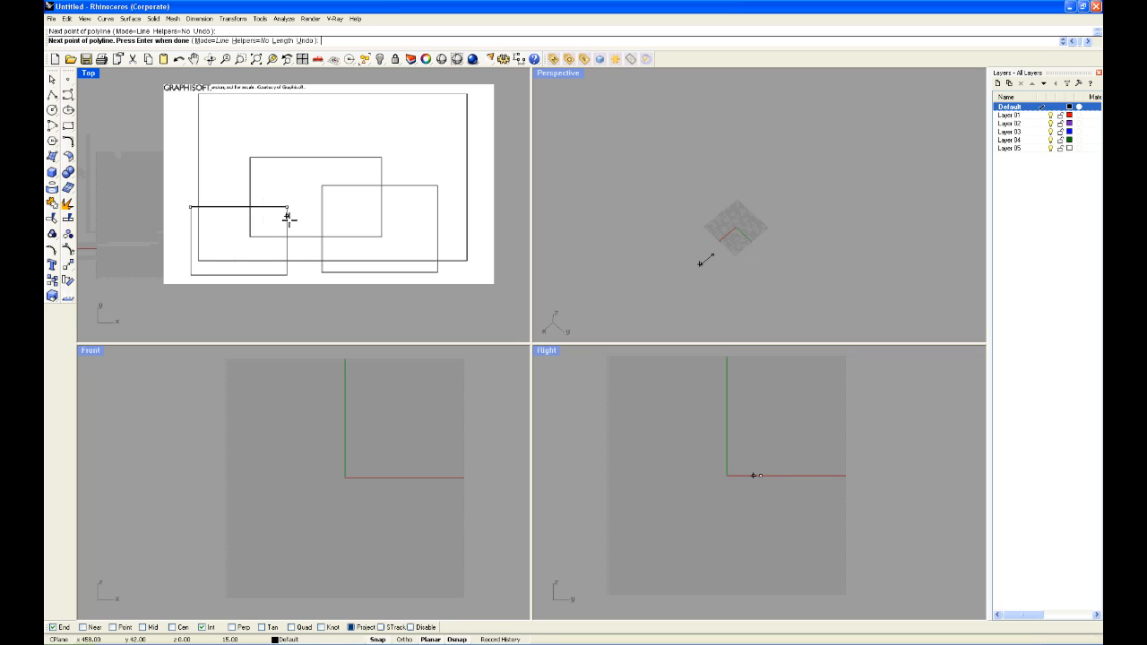
pyautogui.click(287, 275)
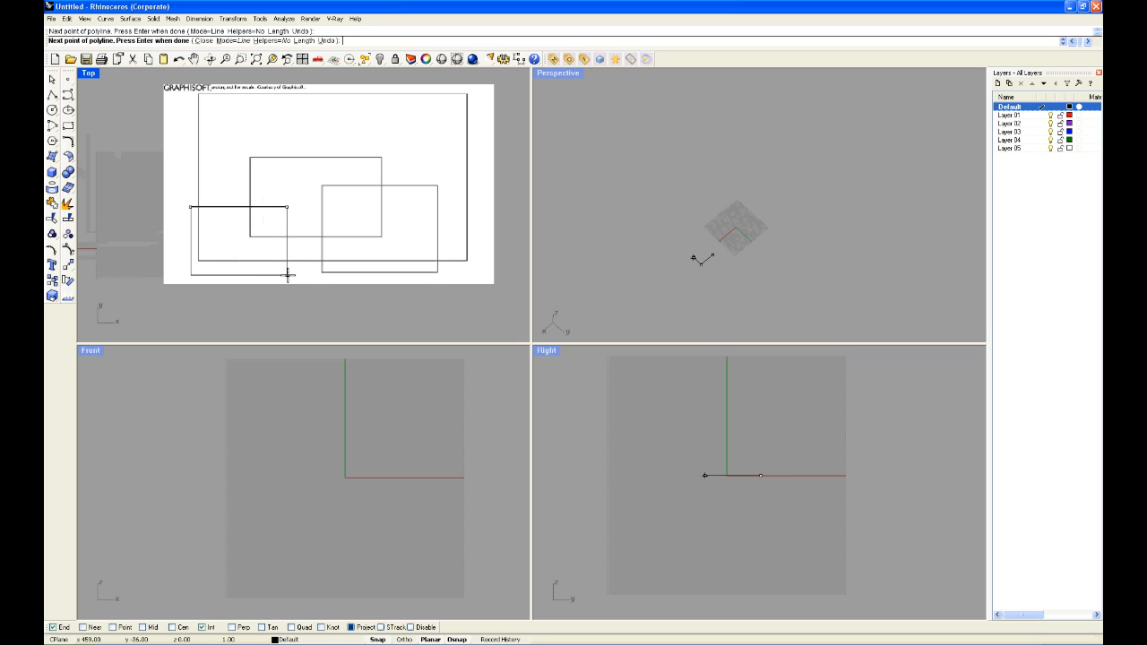
pyautogui.click(190, 209)
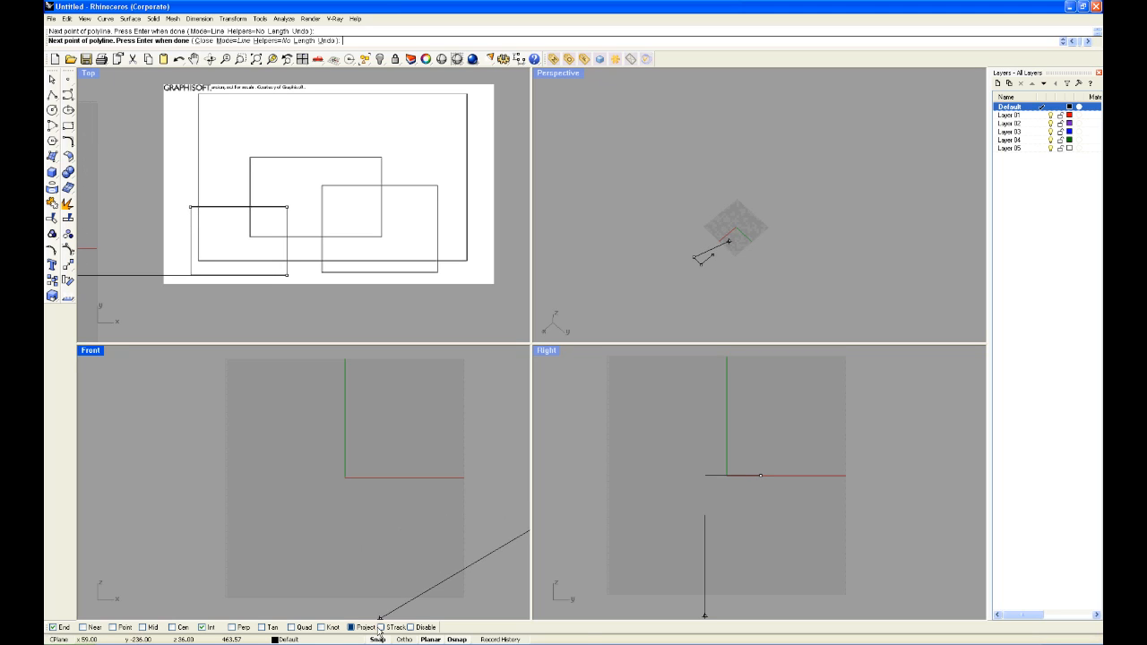
pyautogui.click(192, 209)
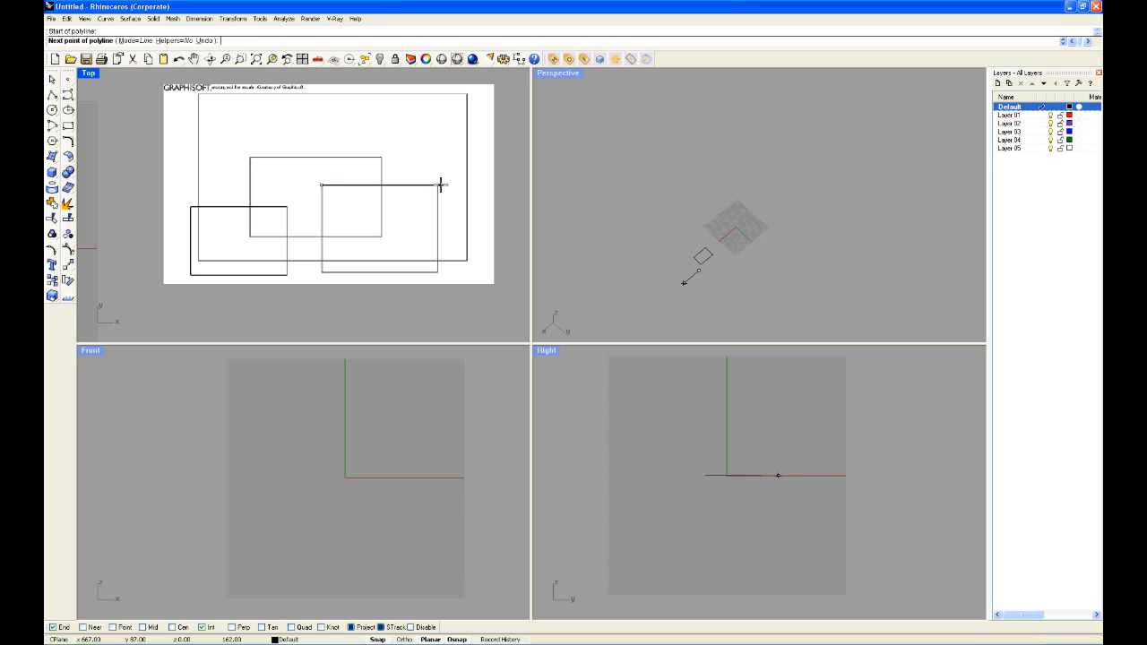
# Close a polyline around the right rectangle and begin tracing the large outer rectangle.
pyautogui.click(440, 270)
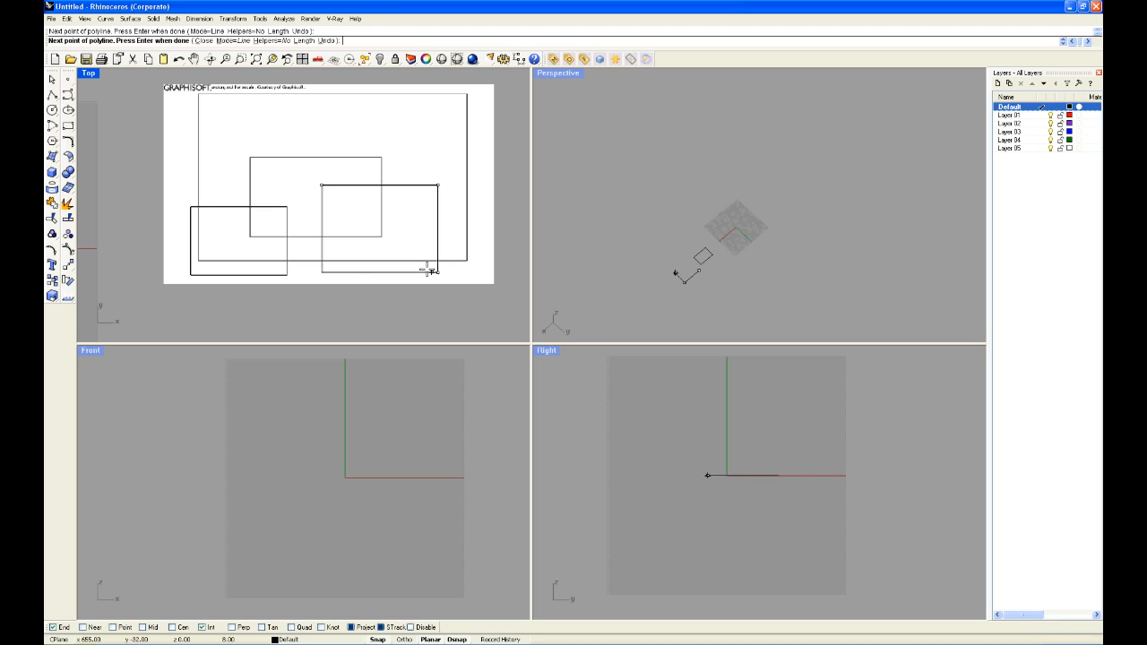
pyautogui.moveTo(316, 182)
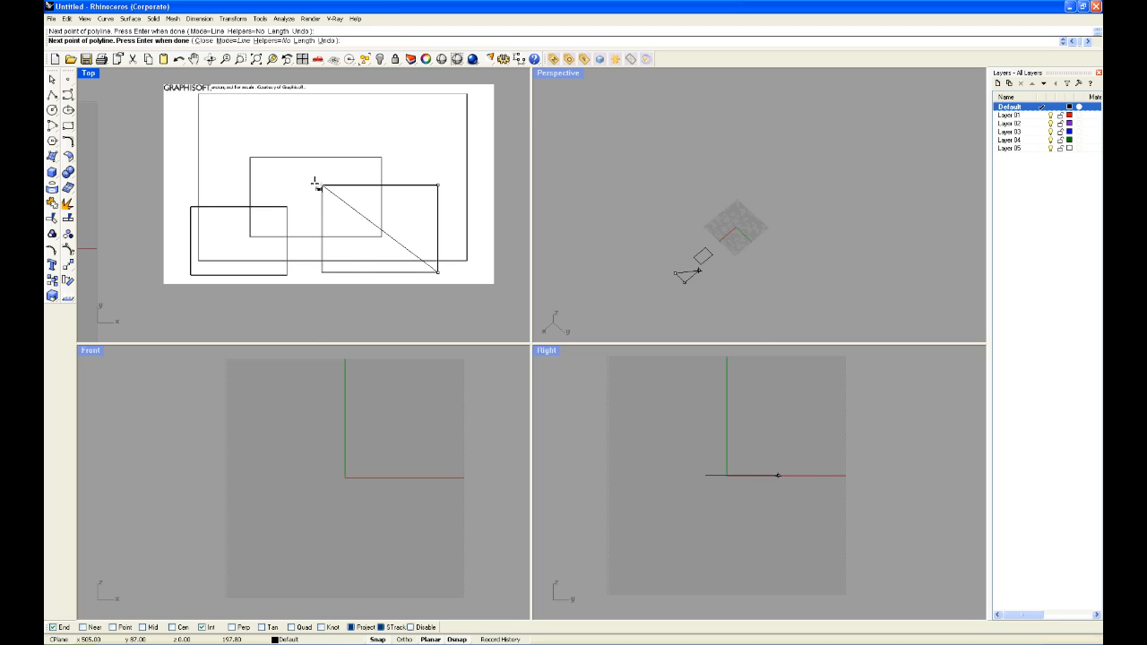
pyautogui.click(320, 272)
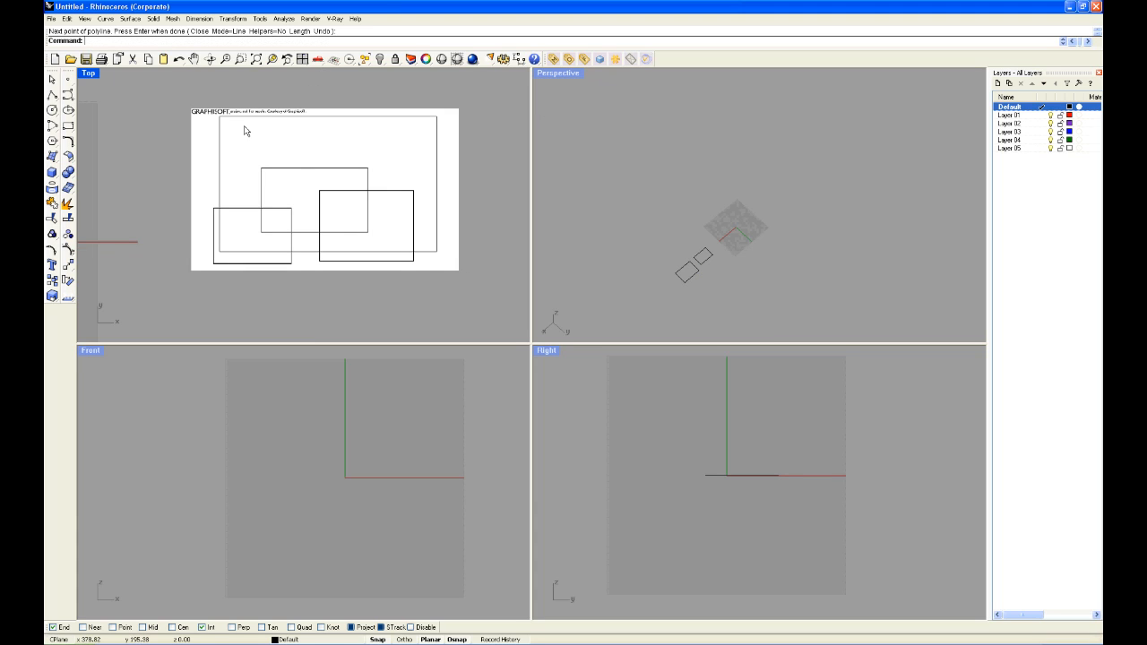
pyautogui.click(432, 119)
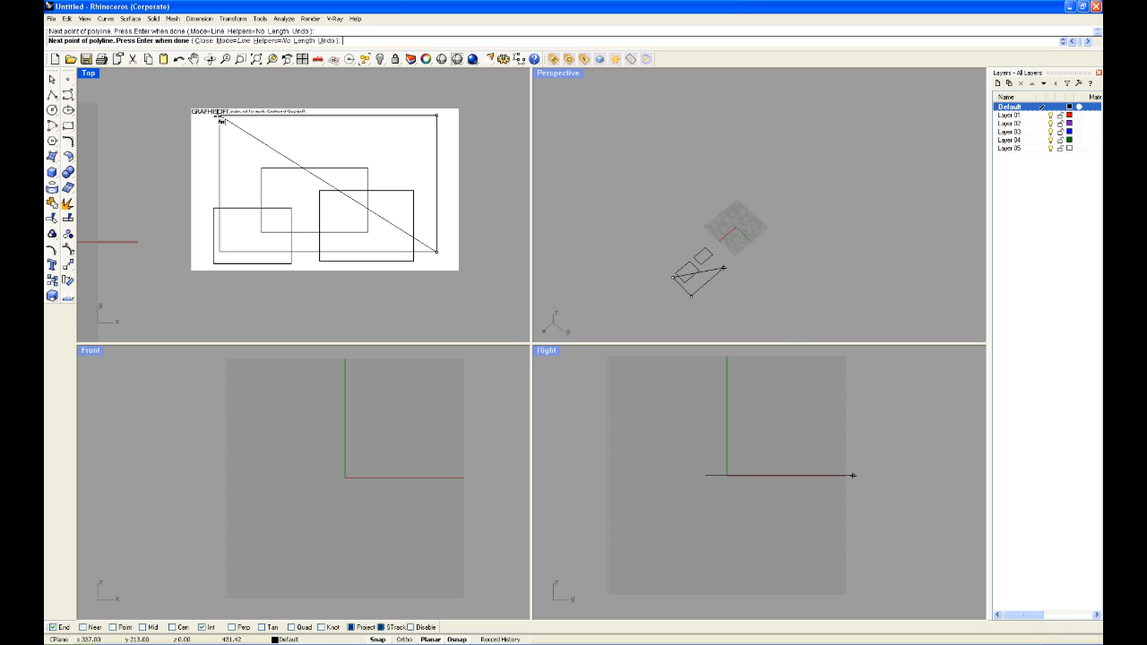
pyautogui.click(223, 253)
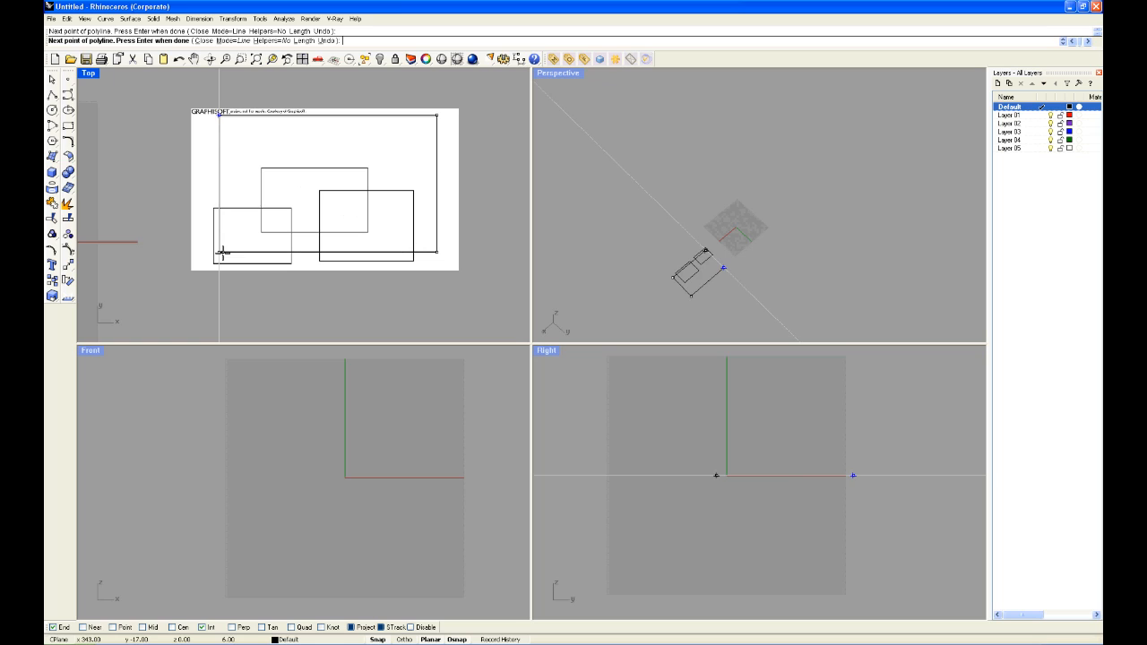